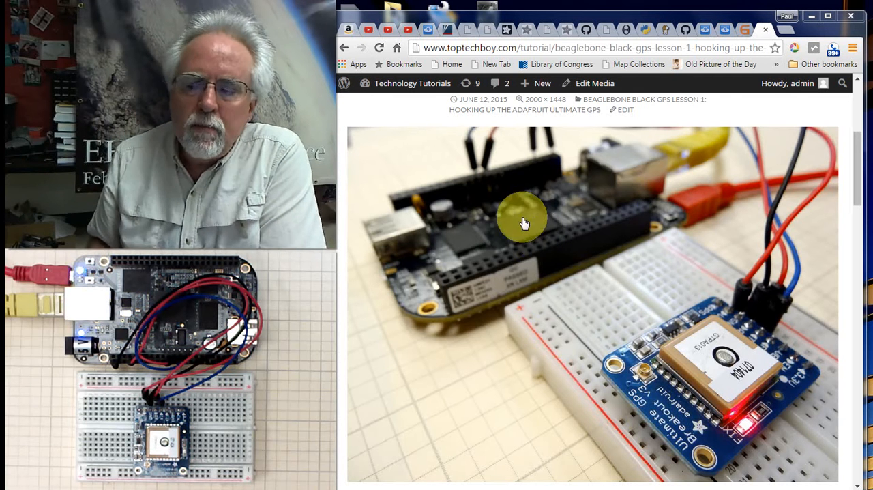
pyautogui.moveTo(581, 211)
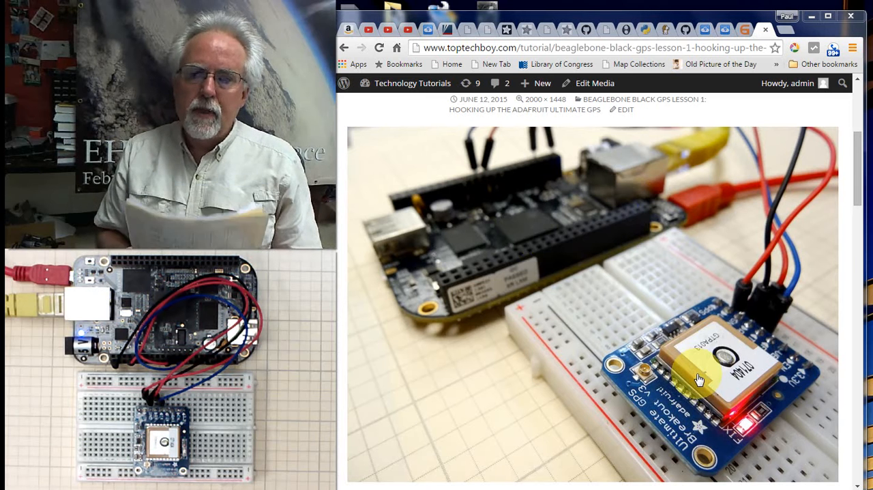
pyautogui.moveTo(572, 202)
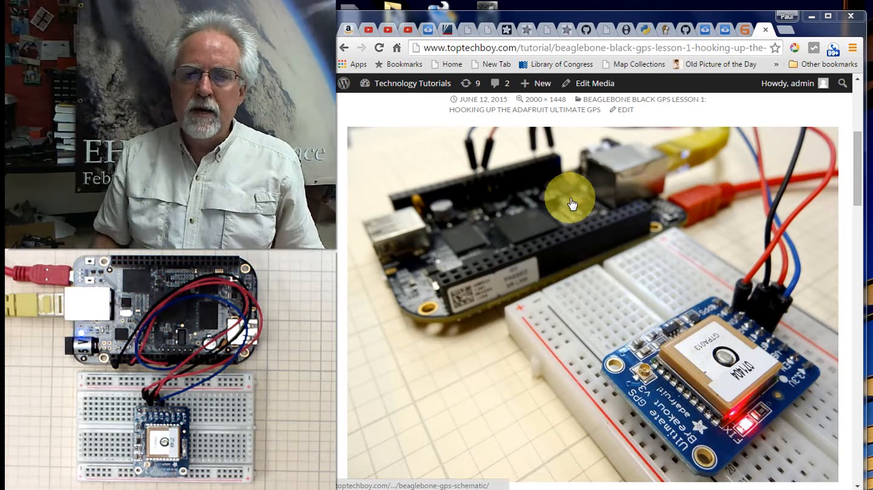
pyautogui.moveTo(508, 248)
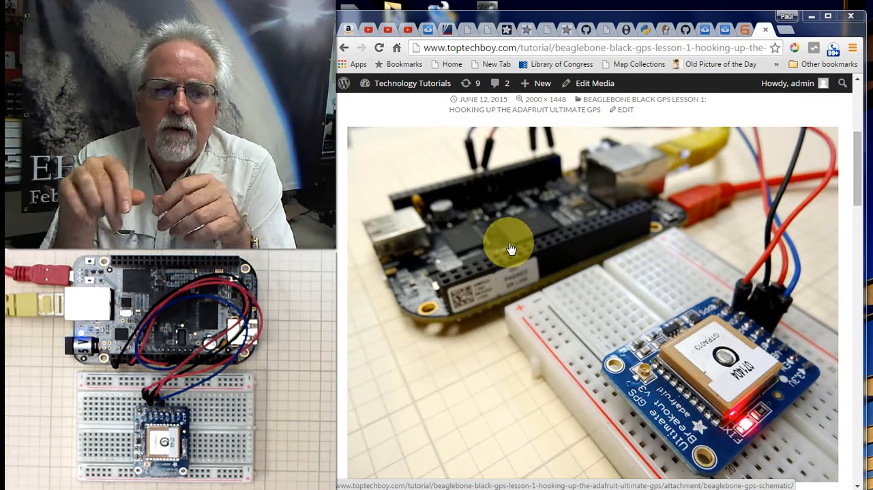
pyautogui.moveTo(180, 292)
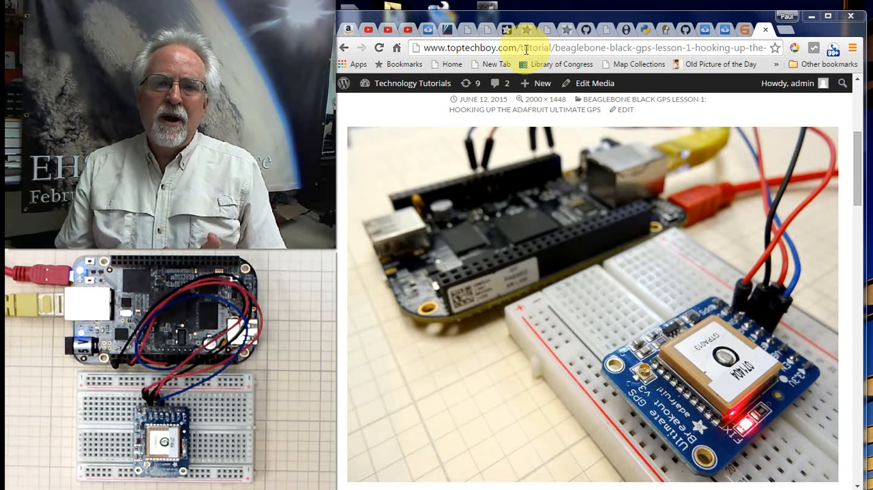
pyautogui.moveTo(187, 282)
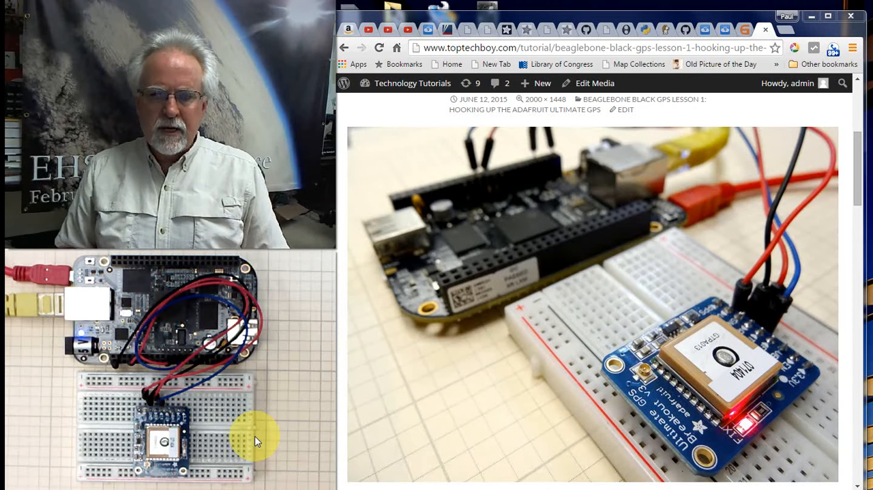
pyautogui.moveTo(442, 450)
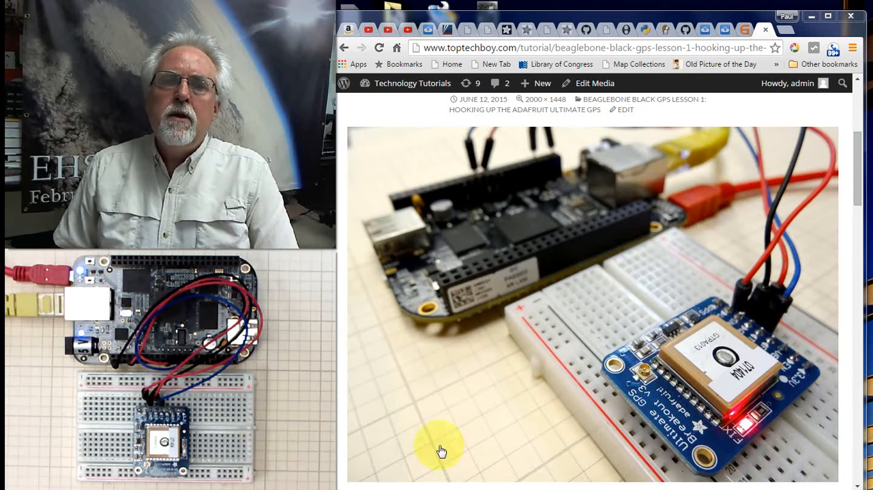
# Step: Search Google for 'winscp' from the address bar using the autocomplete suggestion
pyautogui.click(600, 49)
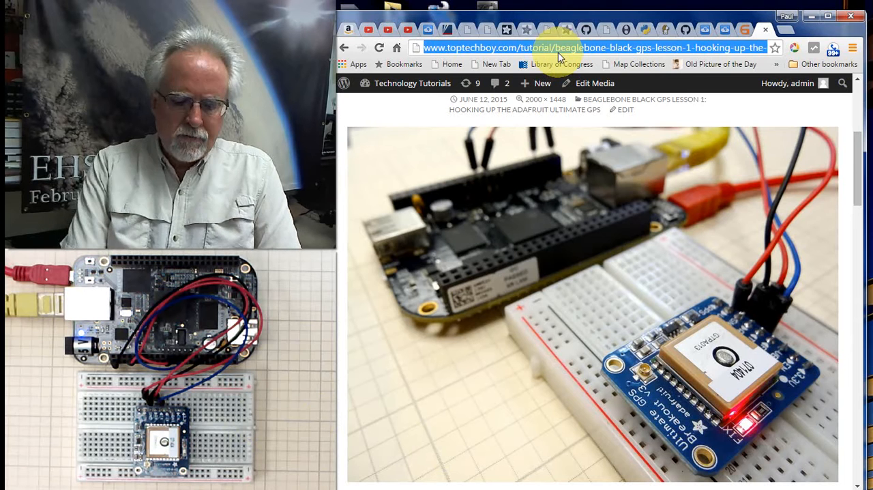
pyautogui.write('www.google.com')
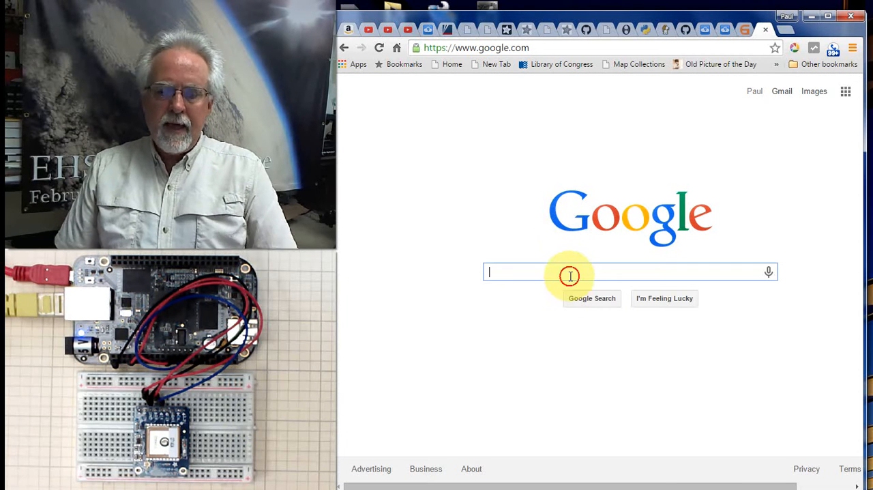
pyautogui.write('wi')
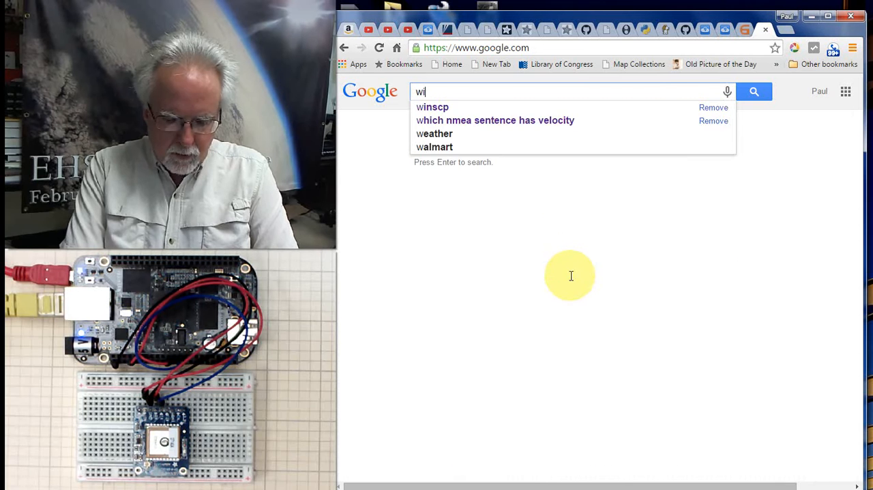
pyautogui.click(430, 107)
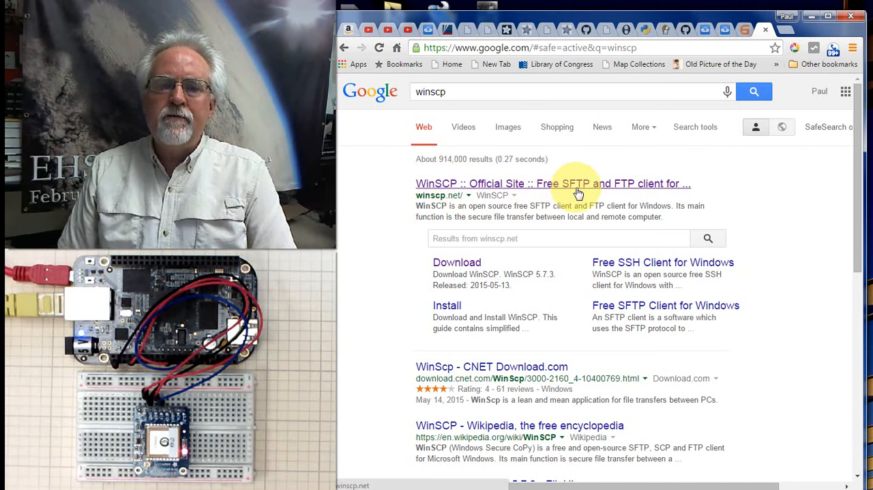
pyautogui.moveTo(640, 190)
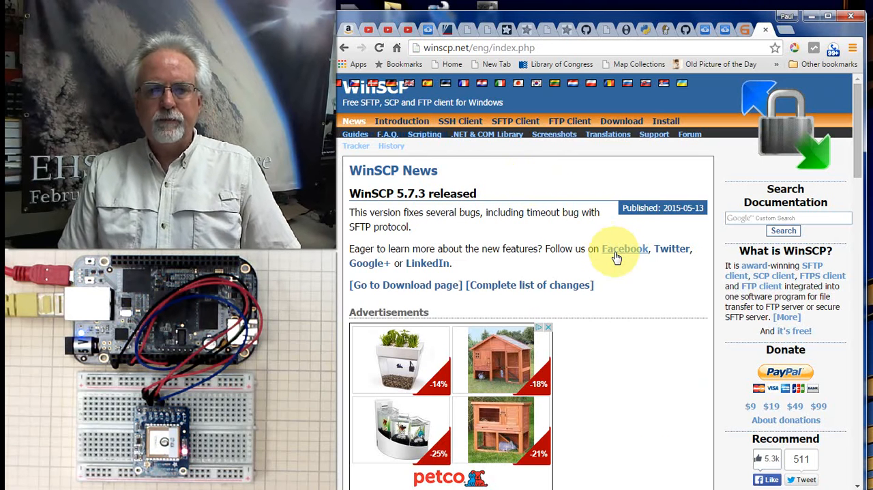
pyautogui.moveTo(622, 249)
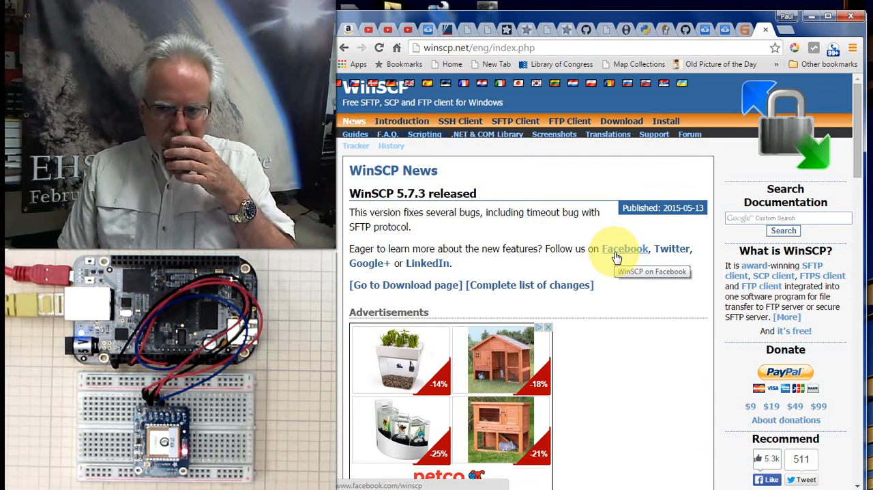
pyautogui.moveTo(655, 314)
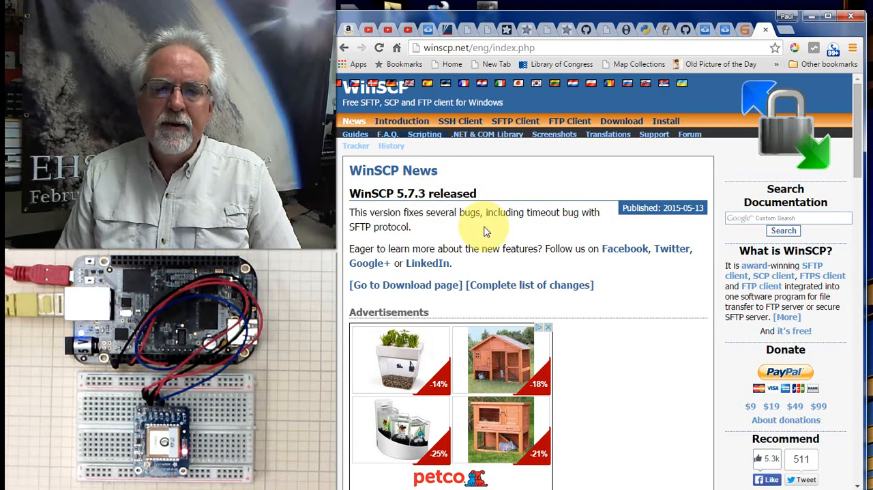
pyautogui.moveTo(429, 287)
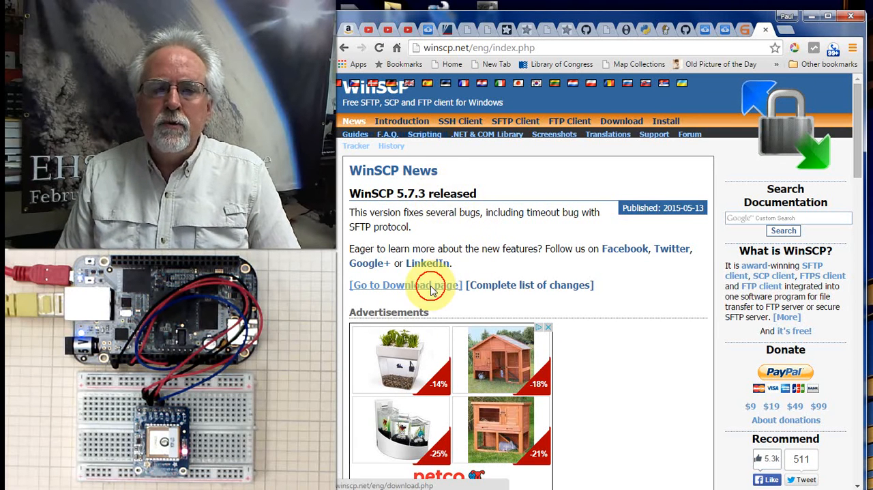
# Step: Follow the 'Go to Download page' link to the WinSCP 5.7.3 downloads list
pyautogui.click(425, 284)
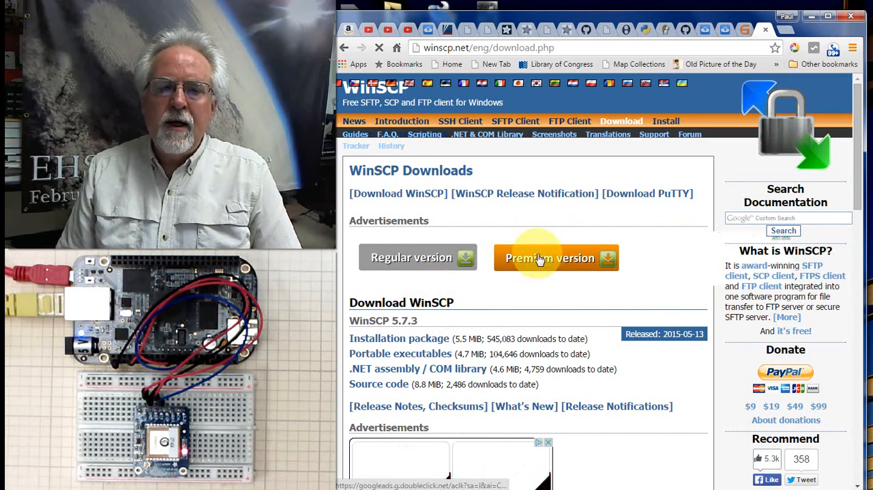
pyautogui.scroll(-3)
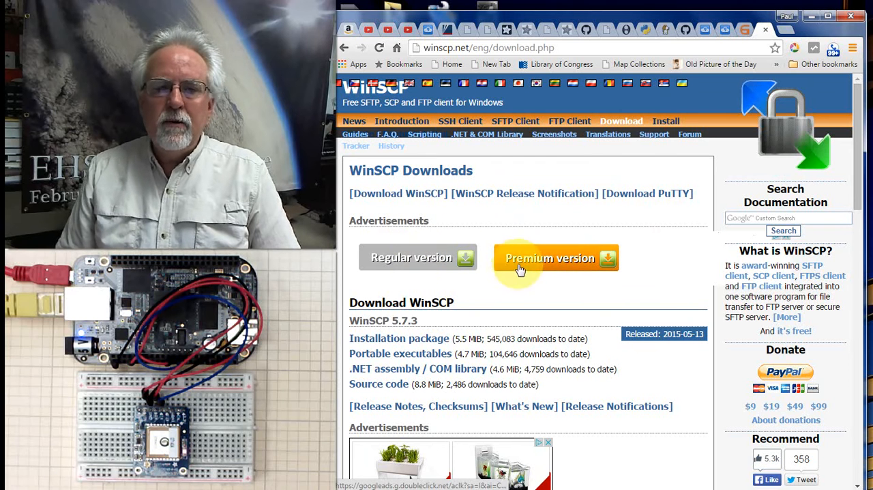
pyautogui.moveTo(429, 223)
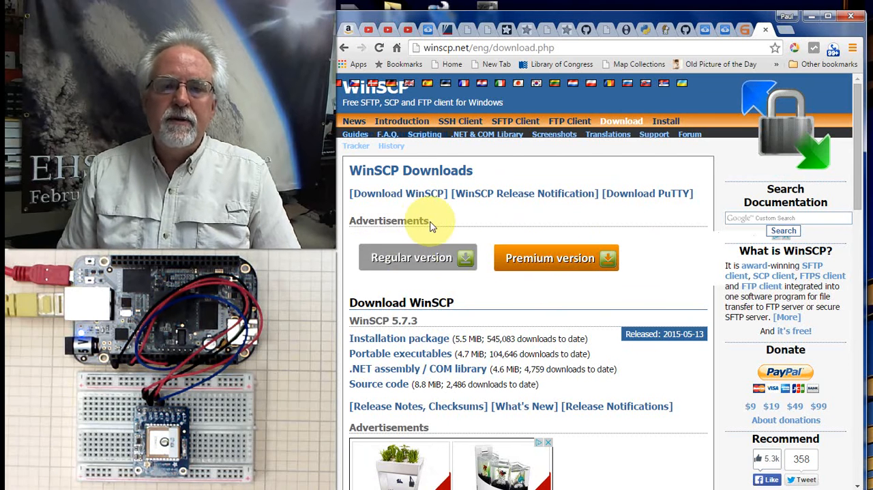
pyautogui.moveTo(364, 202)
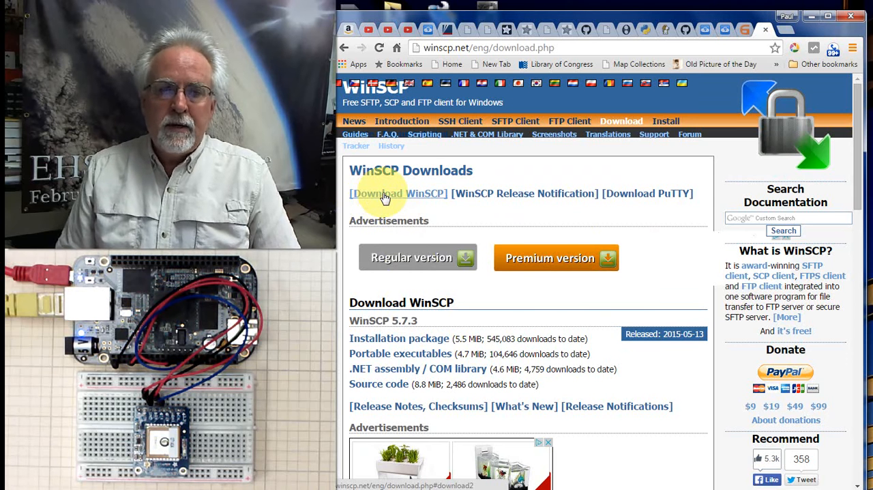
pyautogui.moveTo(658, 302)
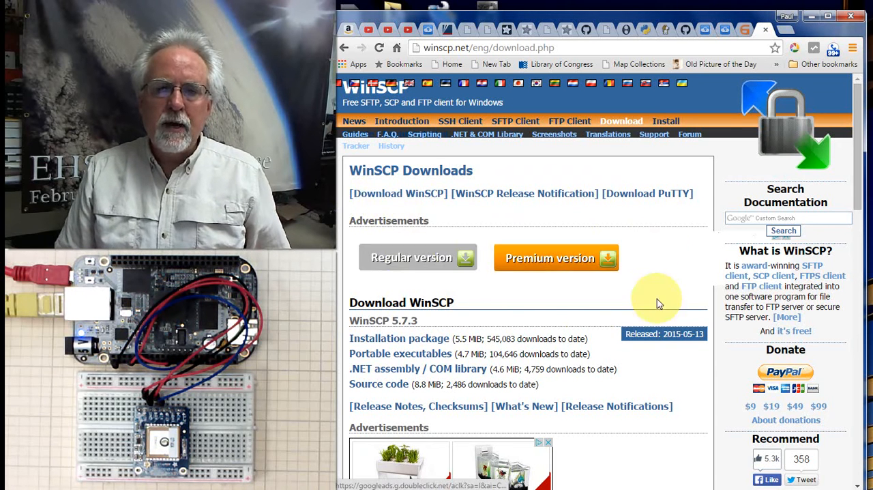
pyautogui.moveTo(439, 350)
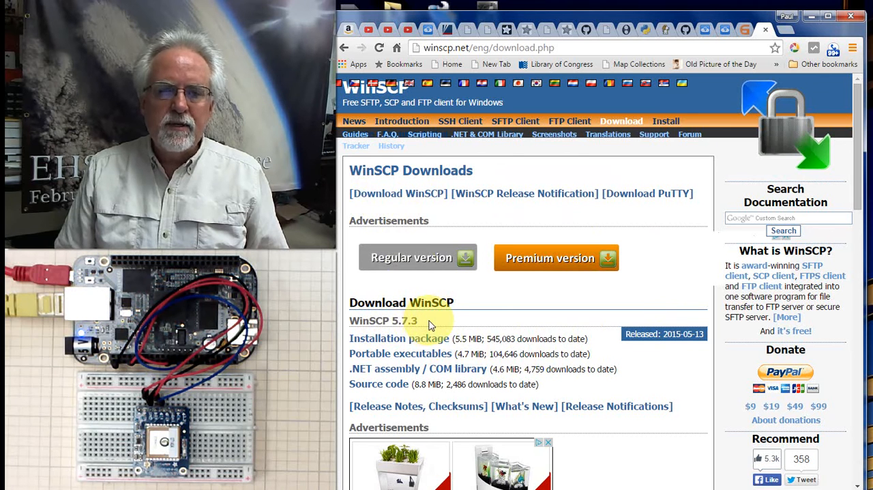
pyautogui.moveTo(405, 350)
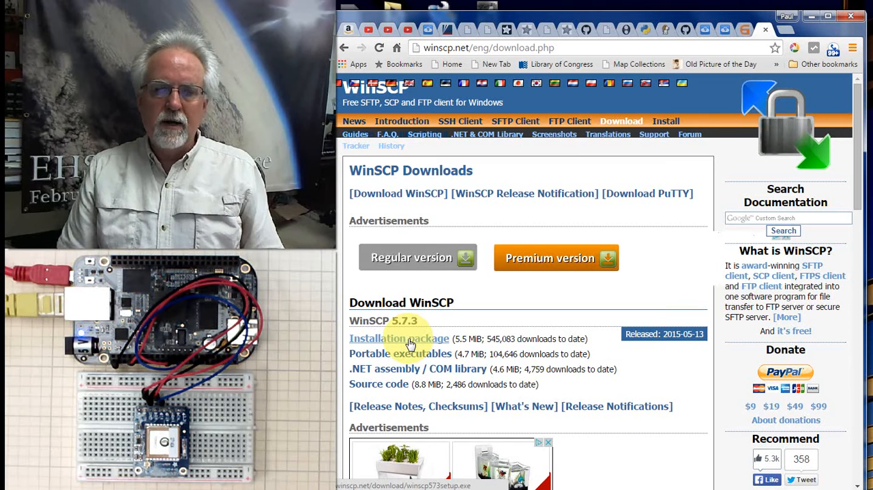
# Step: Download the WinSCP 5.7.3 Installation package (winscp573setup.exe)
pyautogui.click(408, 338)
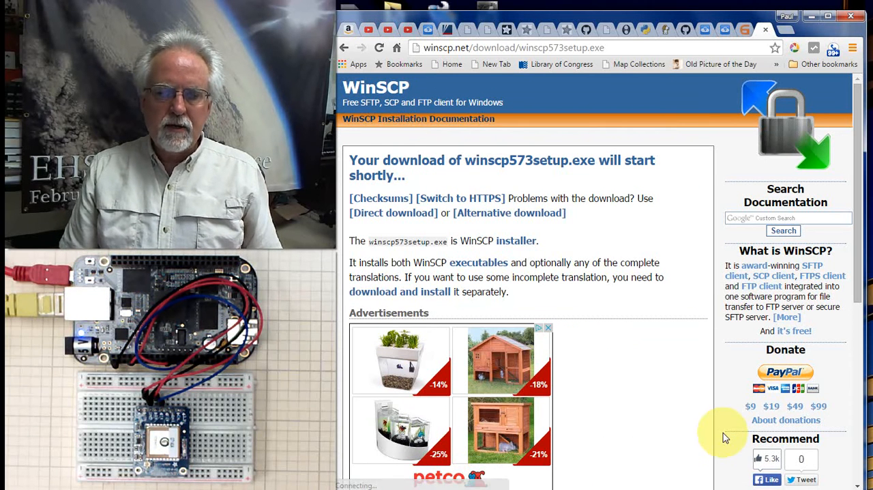
pyautogui.moveTo(701, 413)
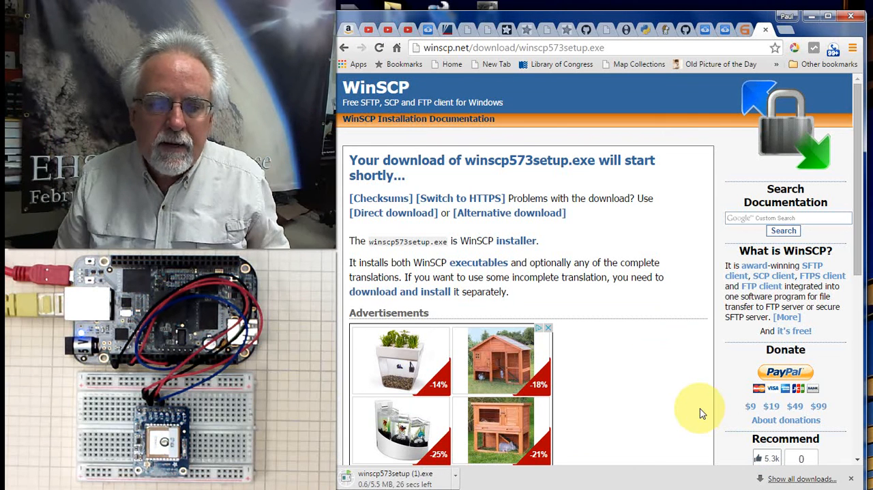
pyautogui.moveTo(606, 397)
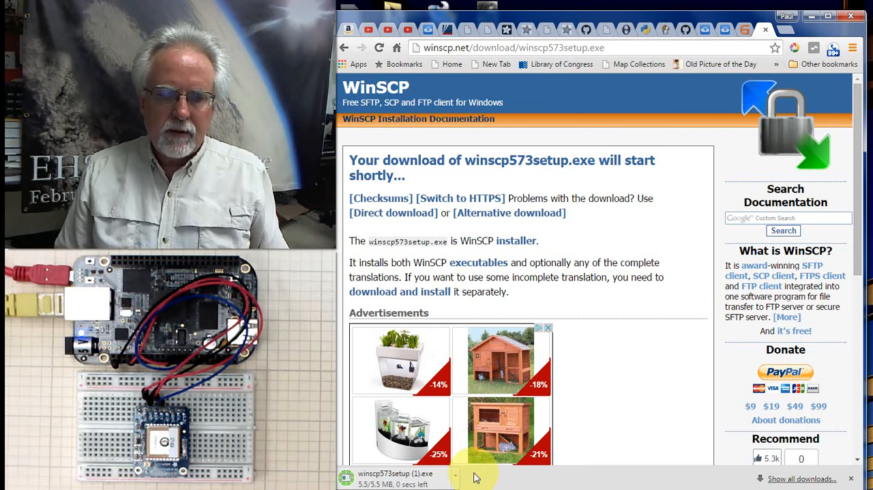
pyautogui.moveTo(577, 481)
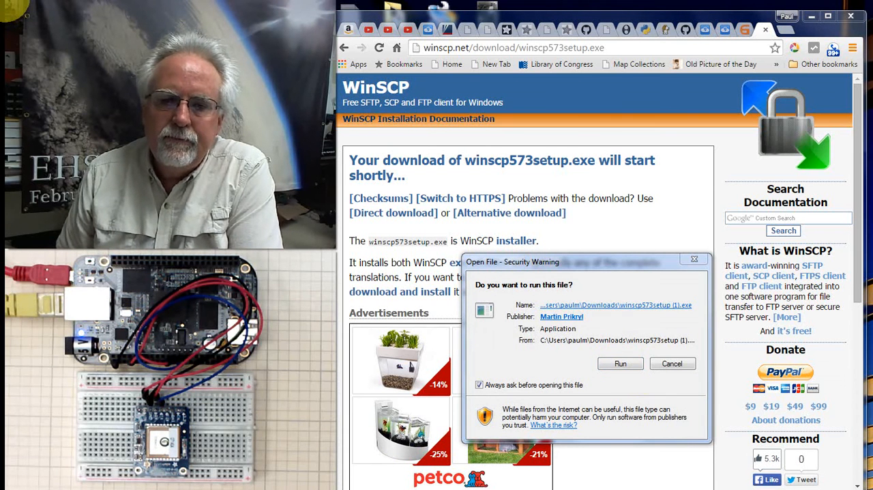
# Step: Run winscp573setup.exe in English and accept the license agreement
pyautogui.click(620, 363)
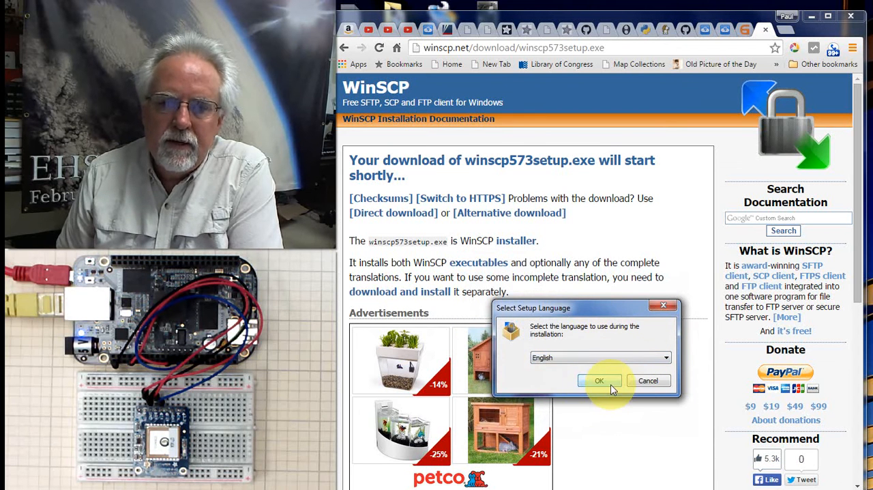
pyautogui.click(599, 381)
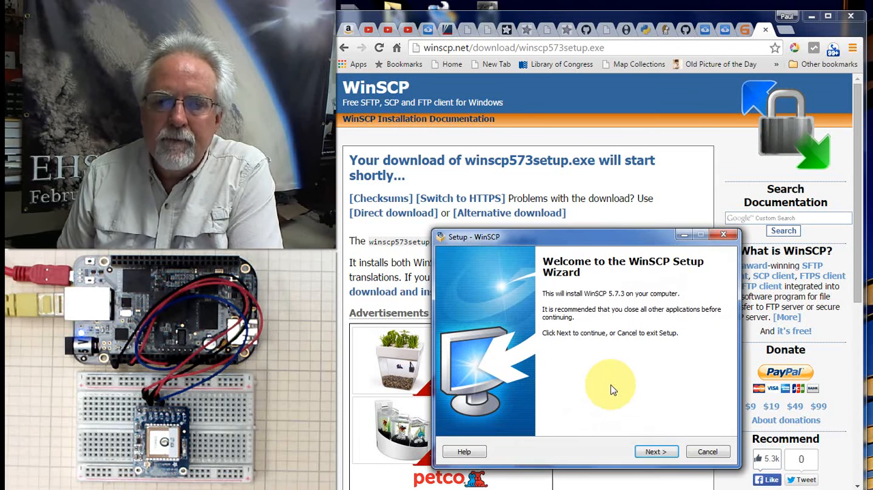
pyautogui.moveTo(676, 431)
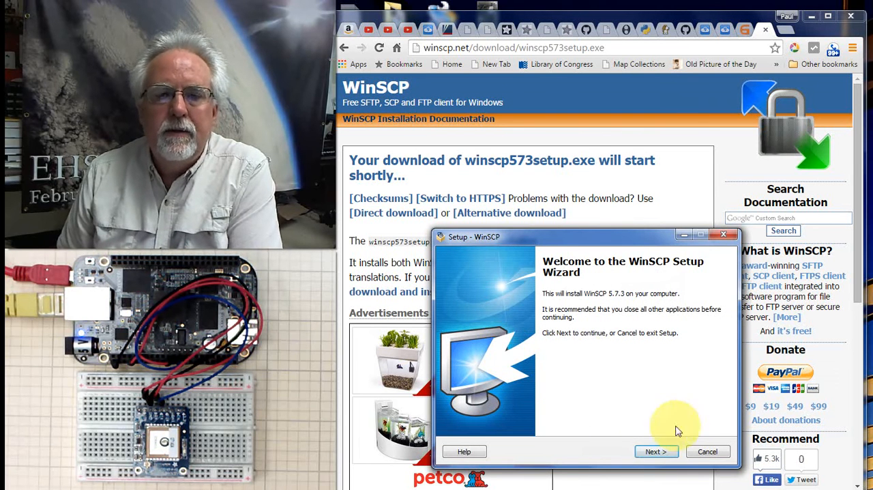
pyautogui.click(656, 451)
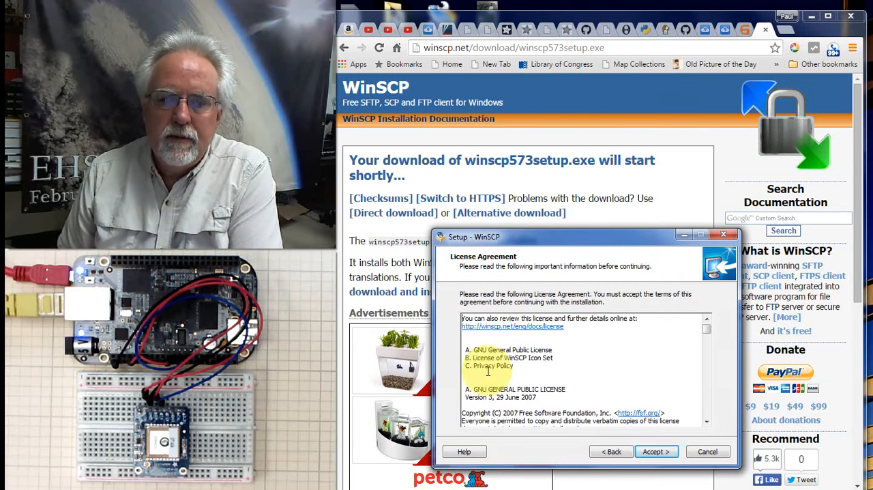
pyautogui.click(656, 451)
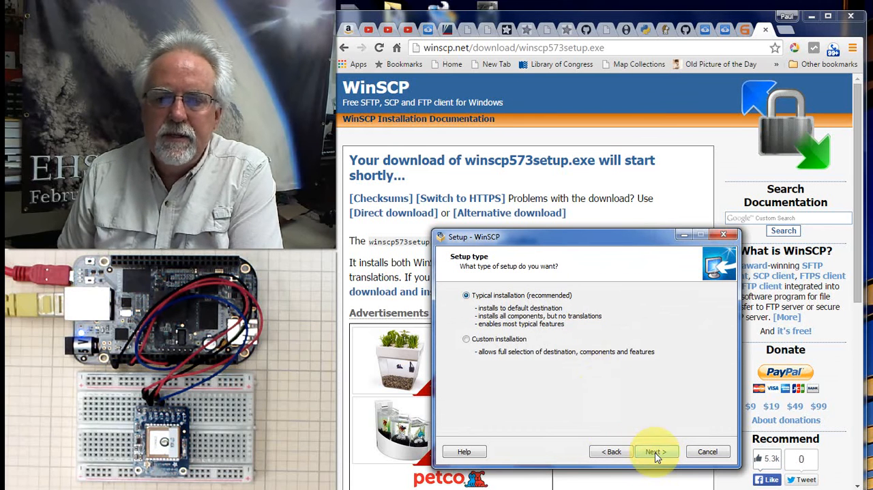
# Step: Install WinSCP with Typical setup and Commander interface, then finish the wizard
pyautogui.click(656, 451)
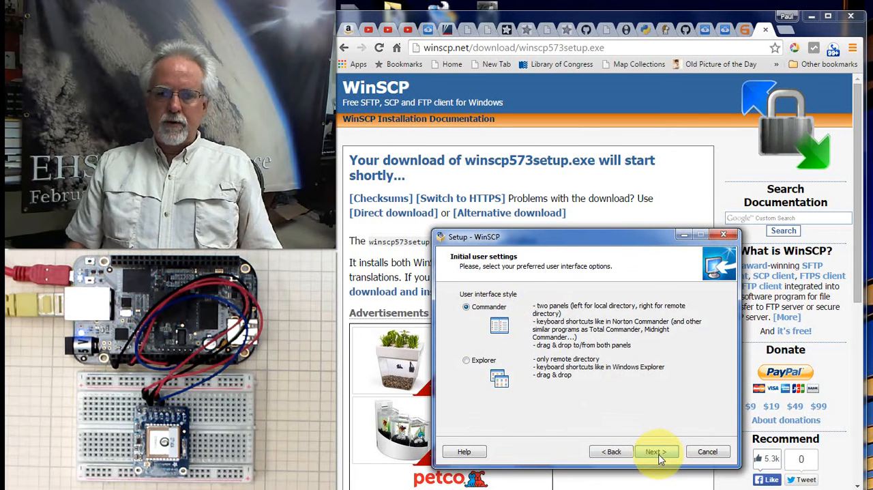
pyautogui.click(655, 450)
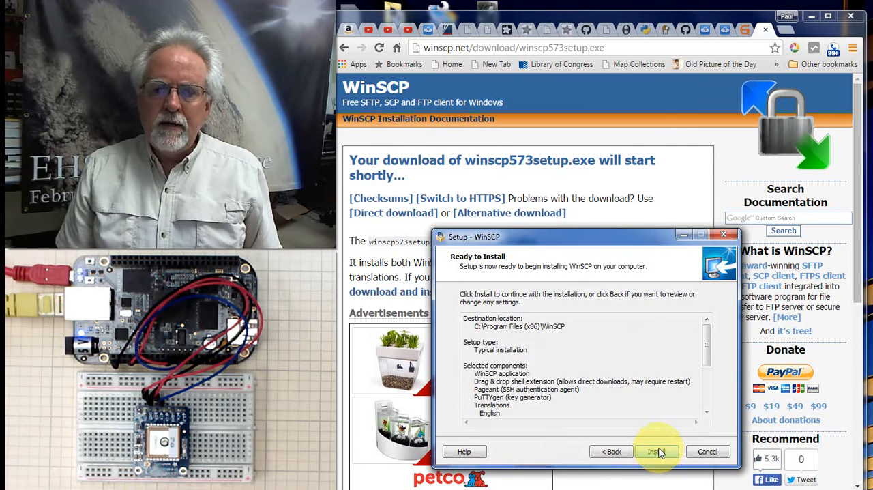
pyautogui.click(657, 450)
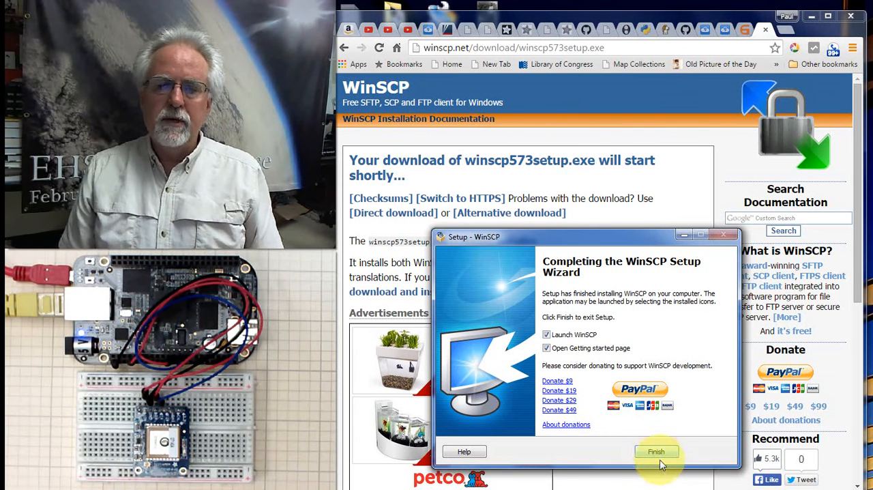
pyautogui.click(657, 451)
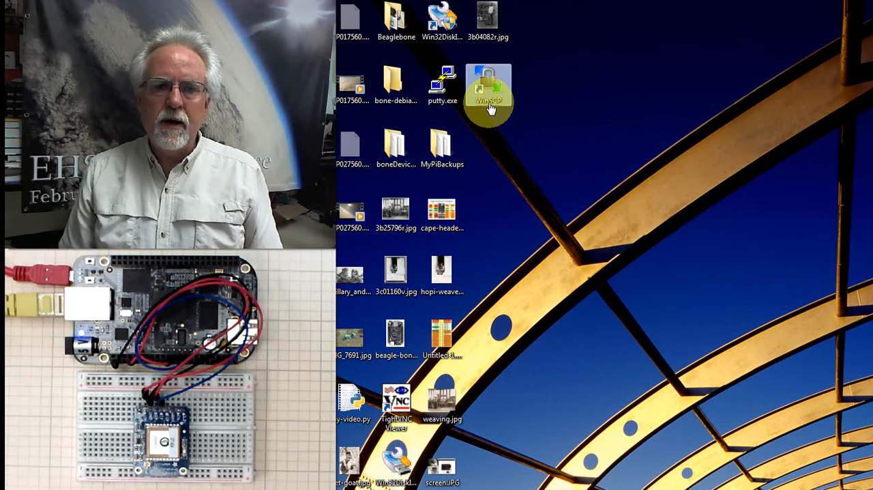
# Step: Launch WinSCP from its new desktop shortcut to reach the Login dialog
pyautogui.doubleClick(488, 84)
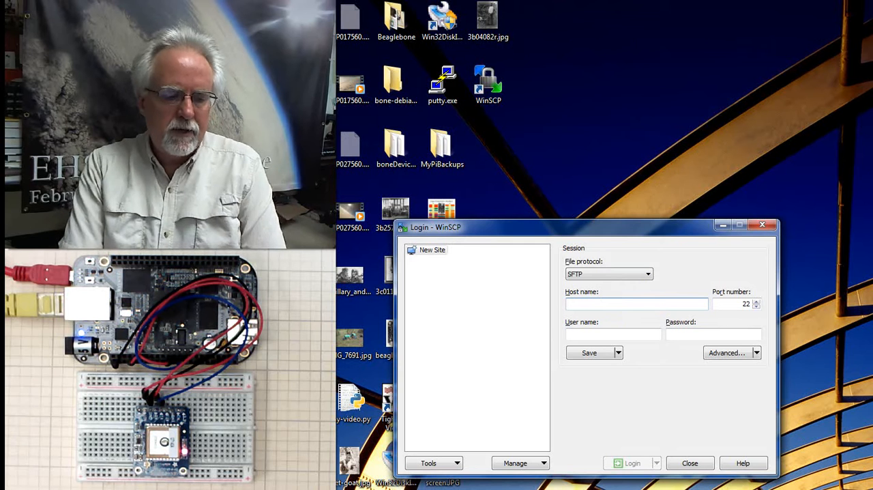
# Step: Log in over SFTP to host 10.1.15.25 as user root
pyautogui.write('10.1.15')
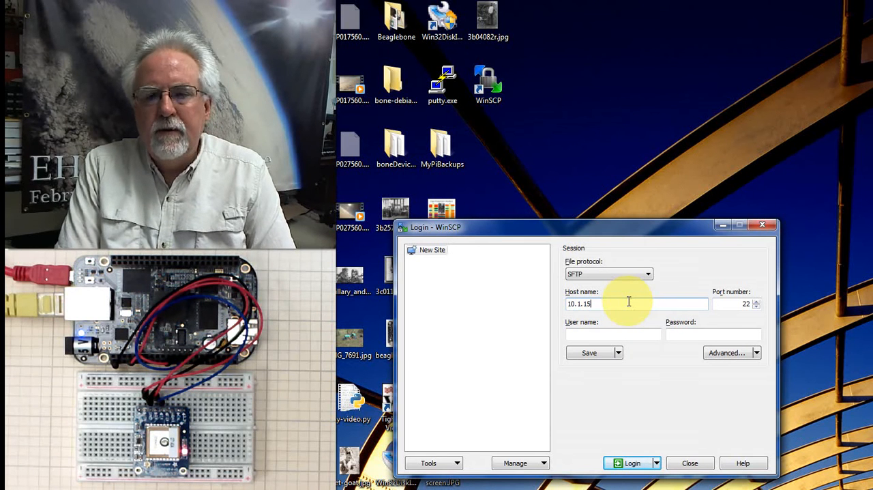
pyautogui.write('.25')
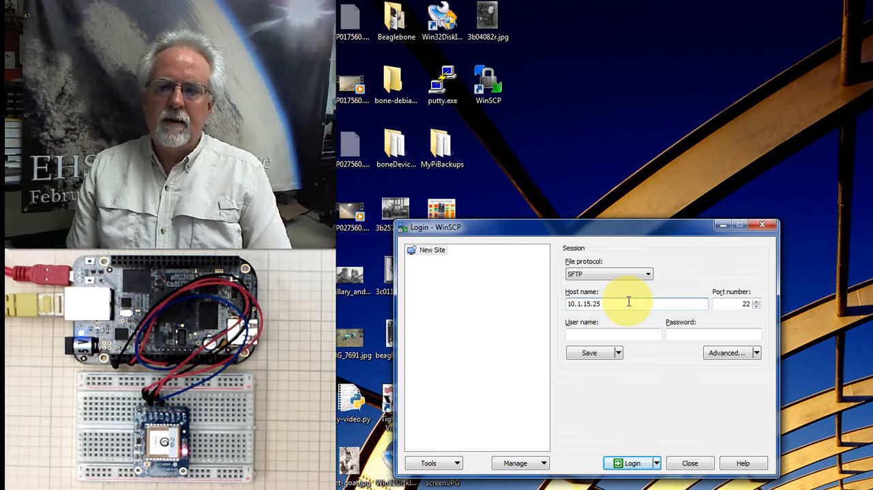
pyautogui.click(630, 303)
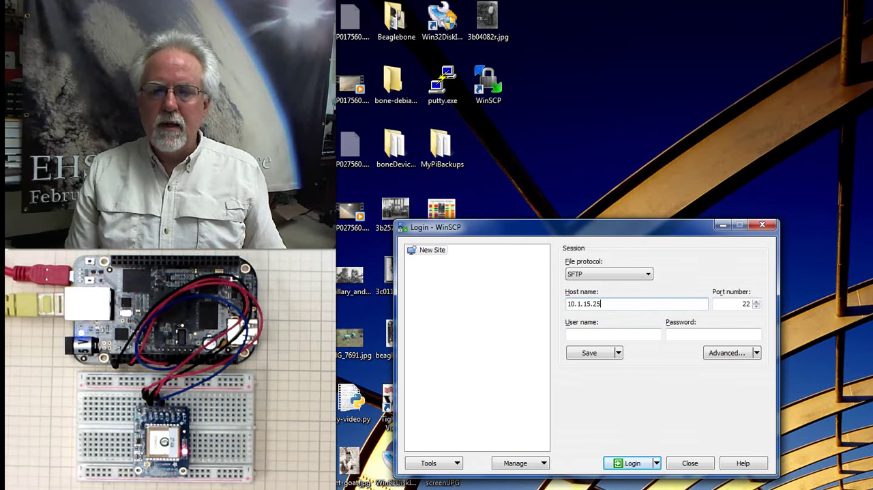
pyautogui.click(613, 334)
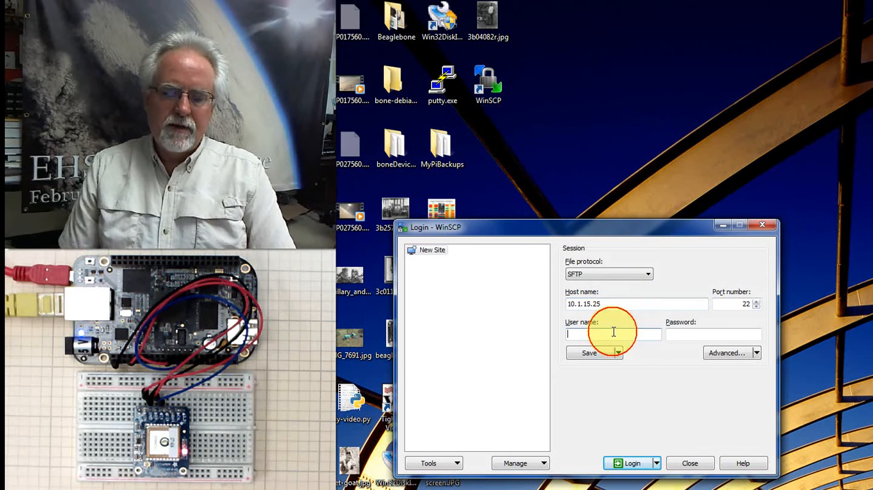
pyautogui.write('root')
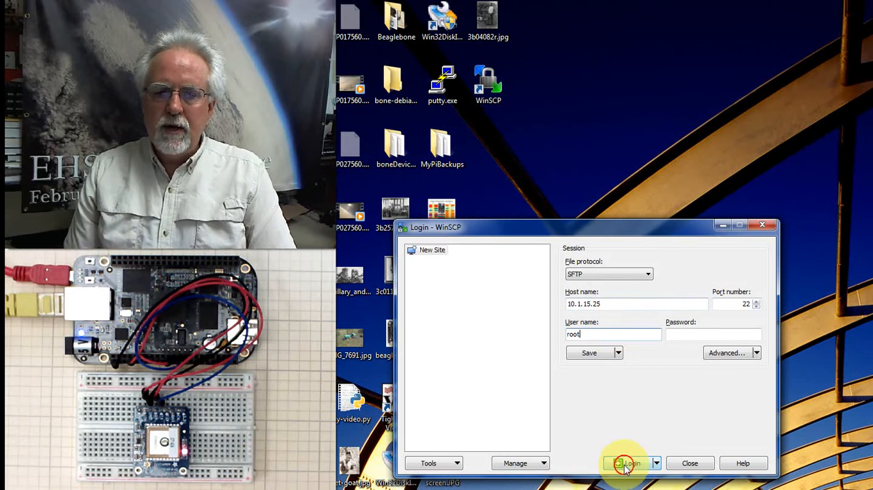
pyautogui.click(626, 462)
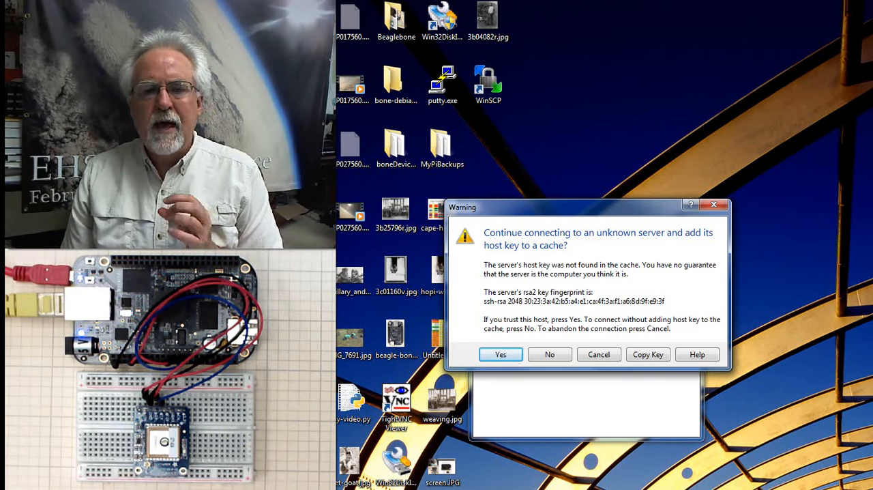
# Step: Trust the board's unknown host key and continue past the Debian authentication banner
pyautogui.click(500, 354)
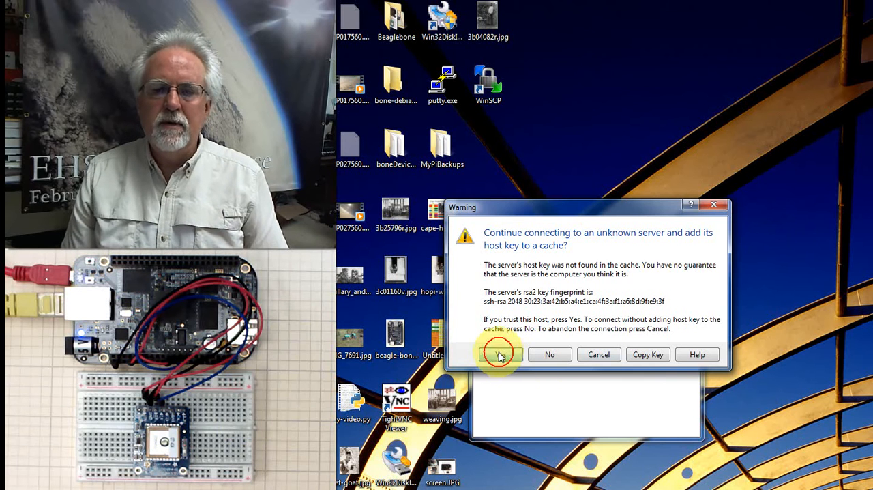
pyautogui.click(499, 354)
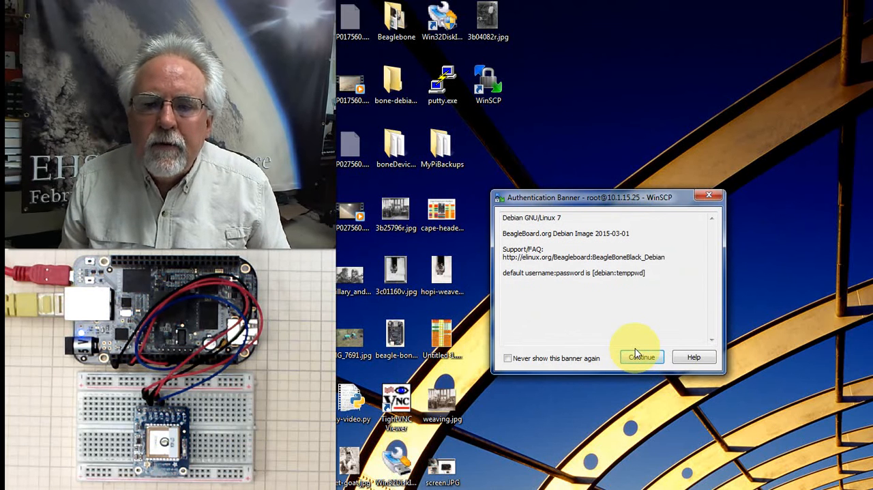
pyautogui.click(641, 357)
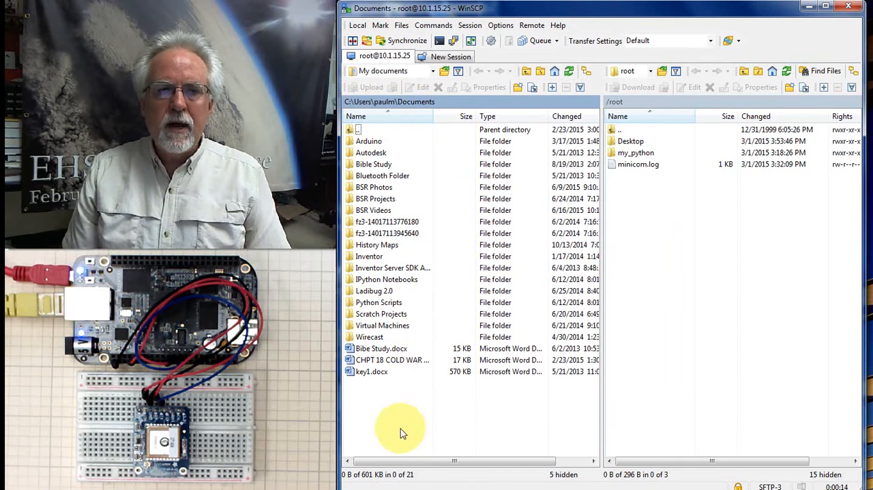
pyautogui.moveTo(623, 259)
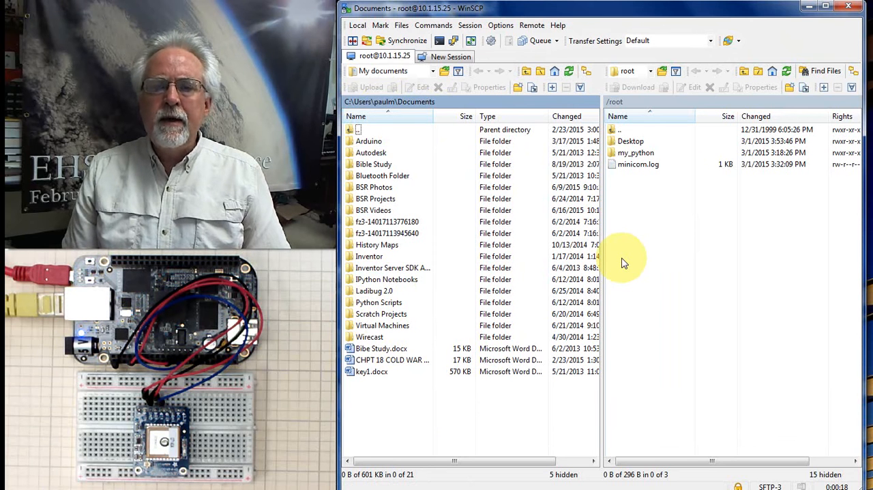
pyautogui.moveTo(738, 284)
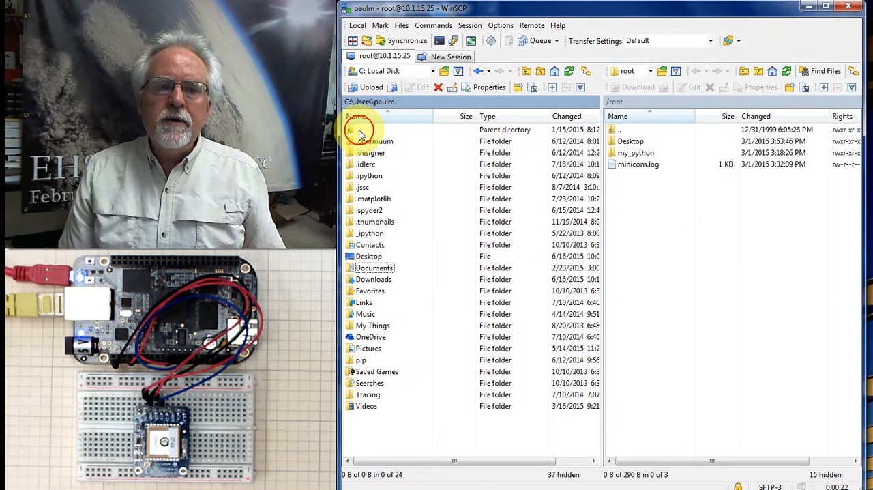
# Step: Navigate the local panel from Documents up to the Windows Desktop folder
pyautogui.doubleClick(368, 255)
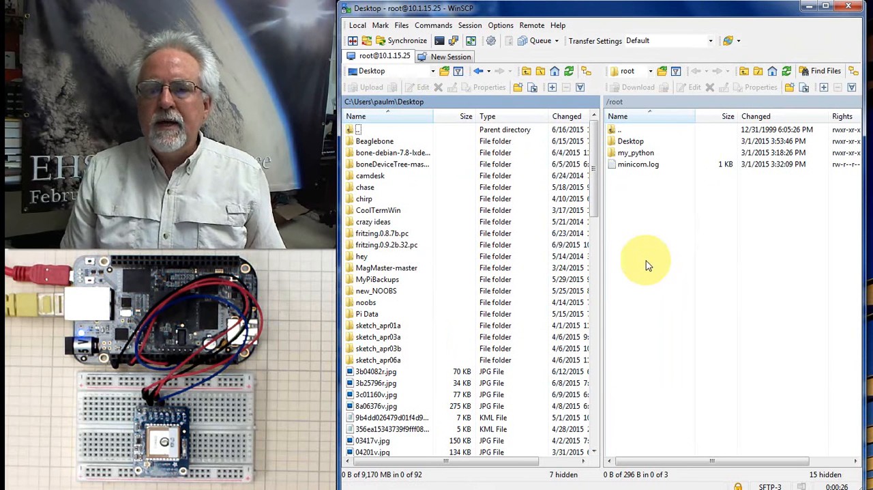
pyautogui.click(636, 152)
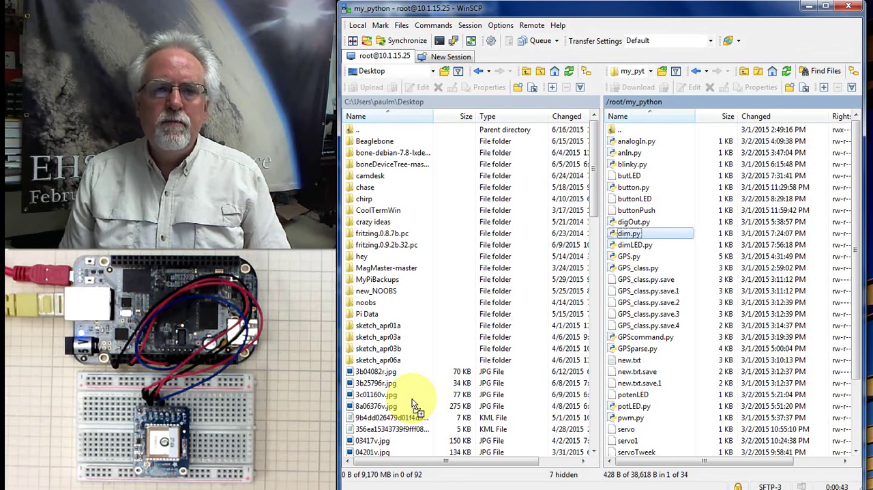
# Step: Download dim.py from /root/my_python to the local Desktop, then un-maximize WinSCP
pyautogui.click(634, 87)
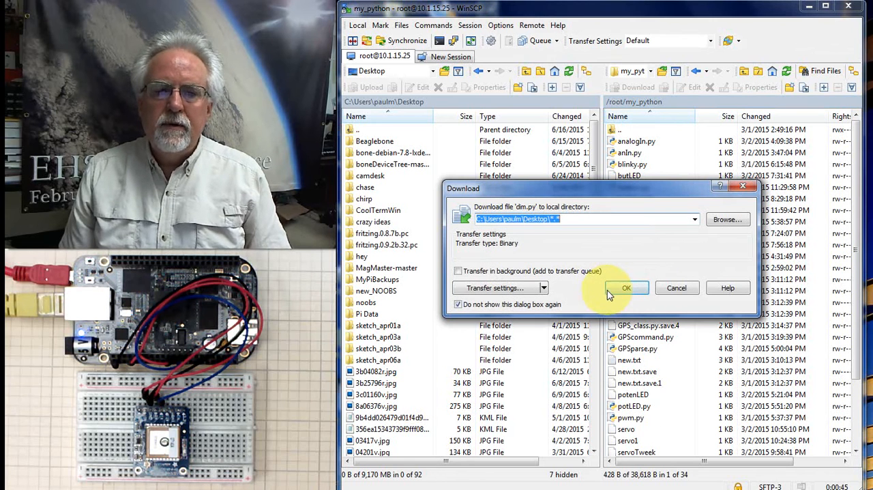
pyautogui.click(626, 288)
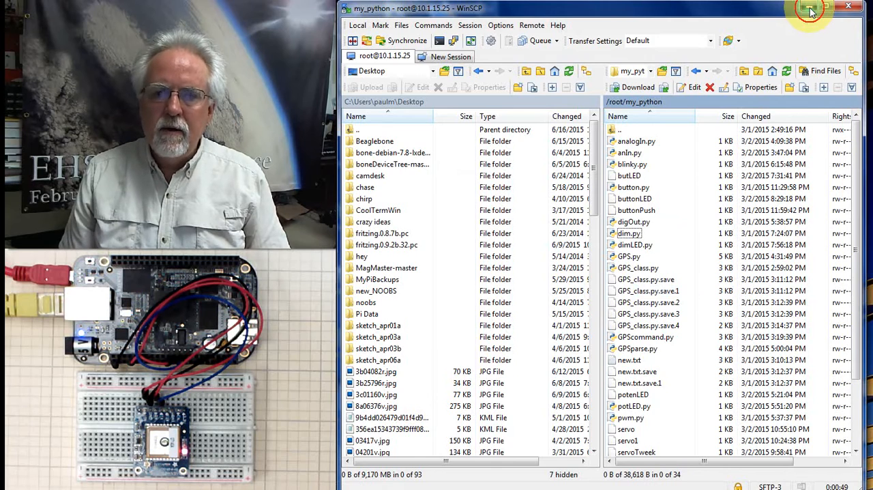
pyautogui.click(810, 10)
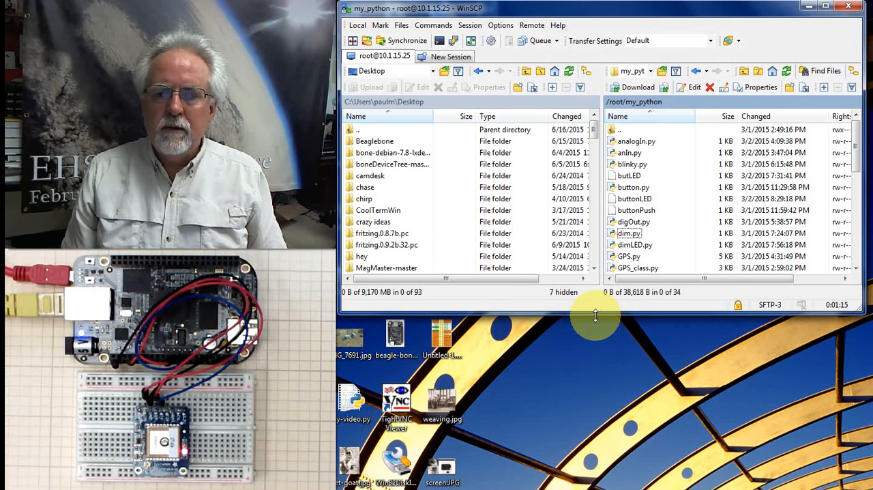
pyautogui.moveTo(588, 311)
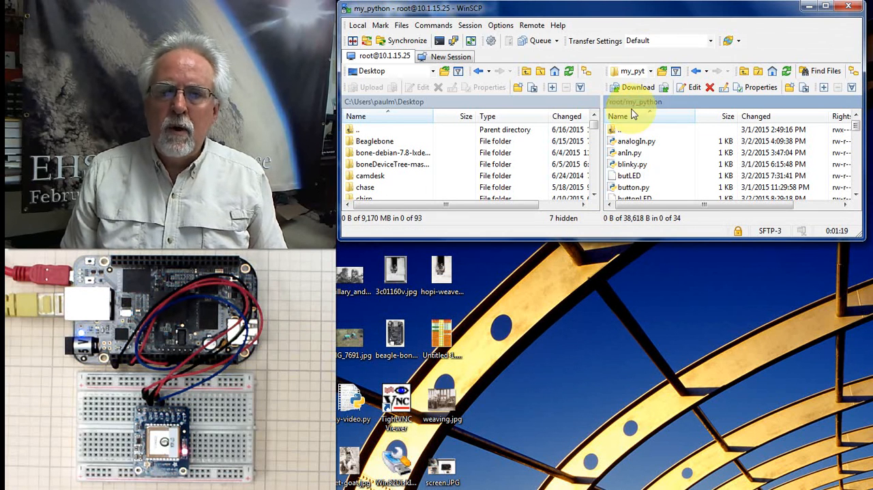
# Step: Drag a remote file onto the Windows desktop and dismiss the folder-detection error
pyautogui.click(632, 163)
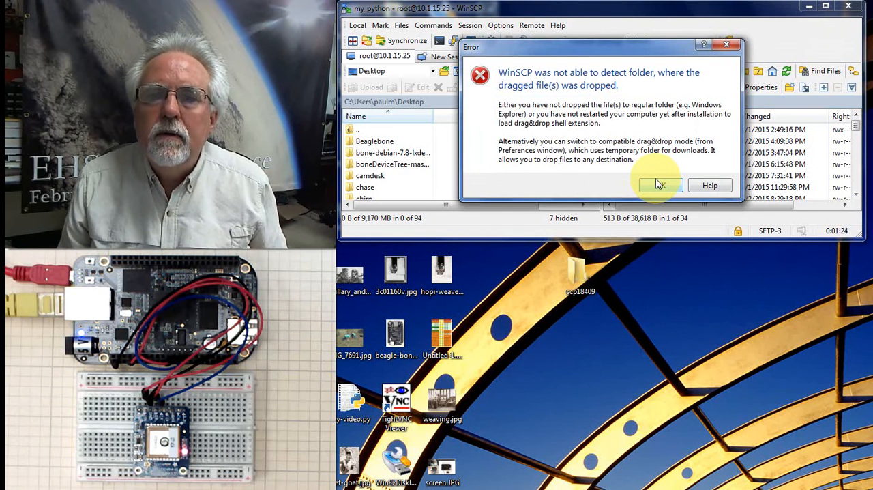
pyautogui.click(661, 184)
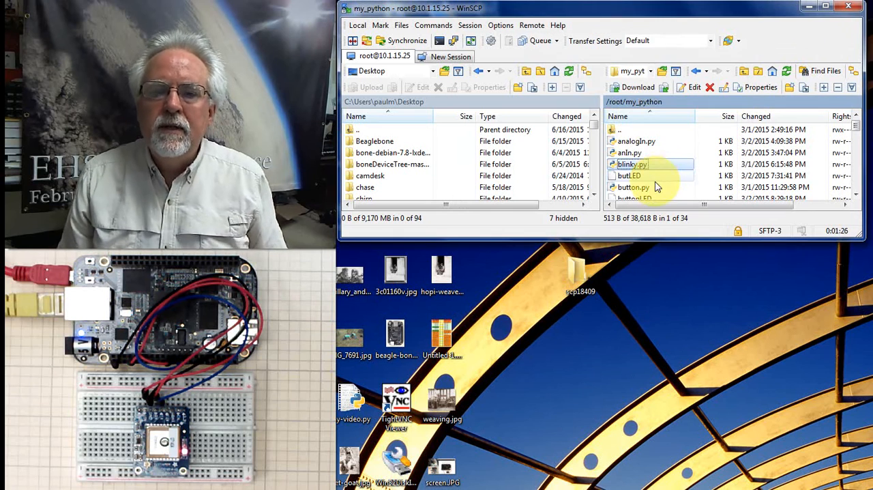